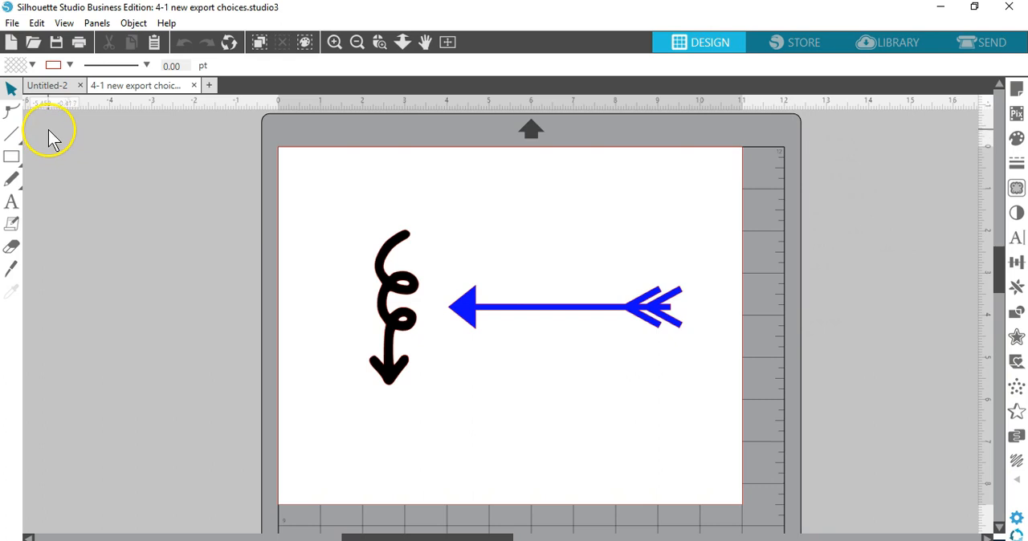
pyautogui.moveTo(434, 309)
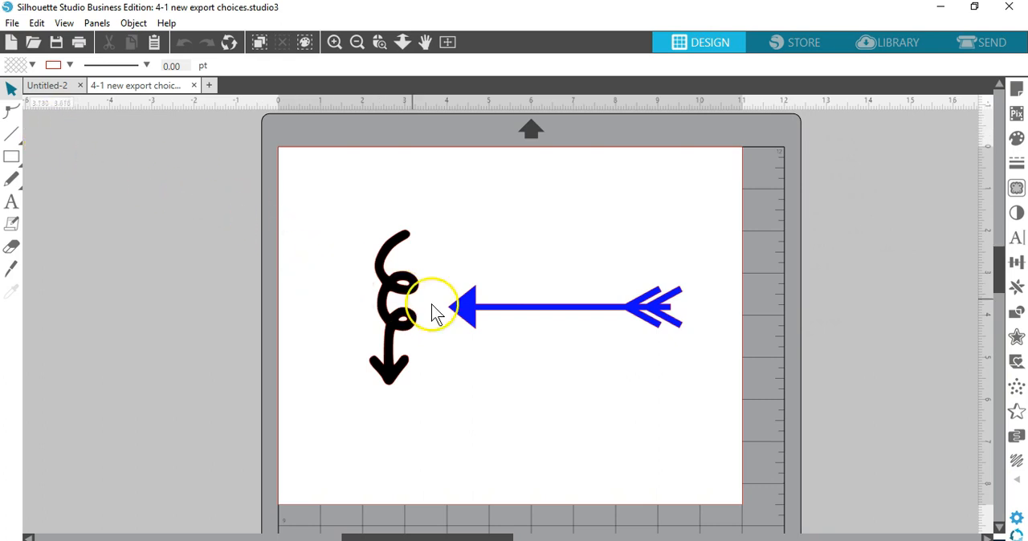
# Select the purchased blue arrow, 5.553 inches wide, beside the black squiggle arrow.
pyautogui.click(470, 309)
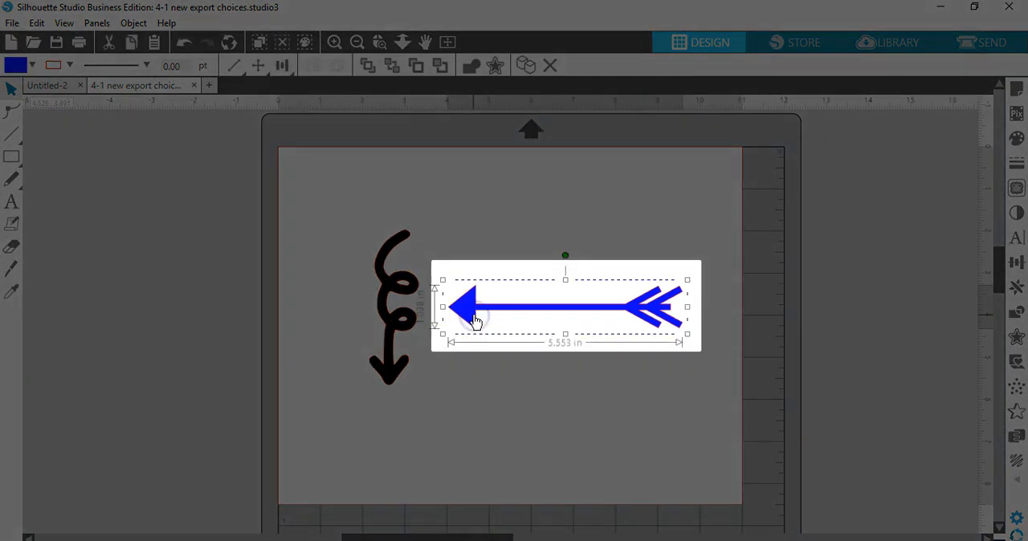
pyautogui.moveTo(515, 360)
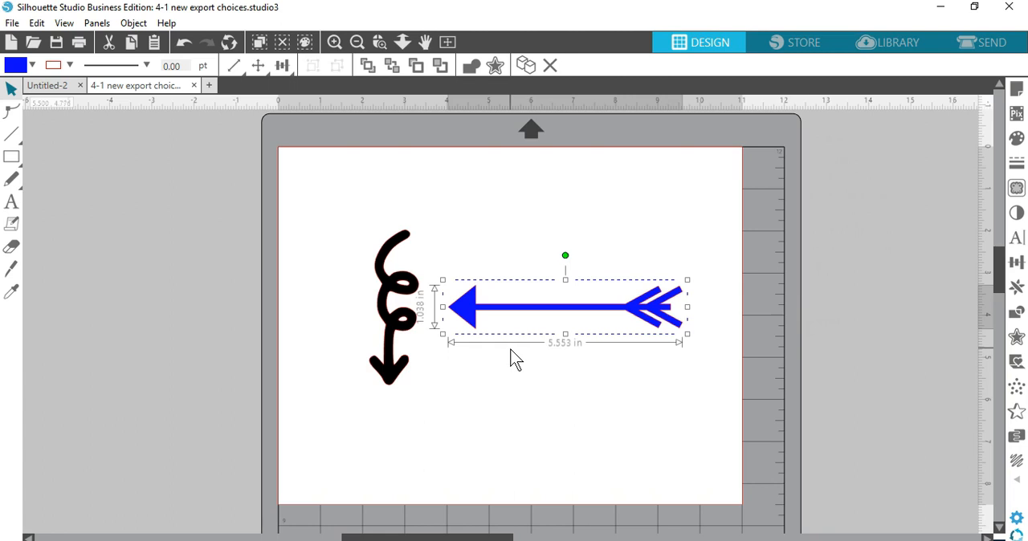
pyautogui.moveTo(514, 355)
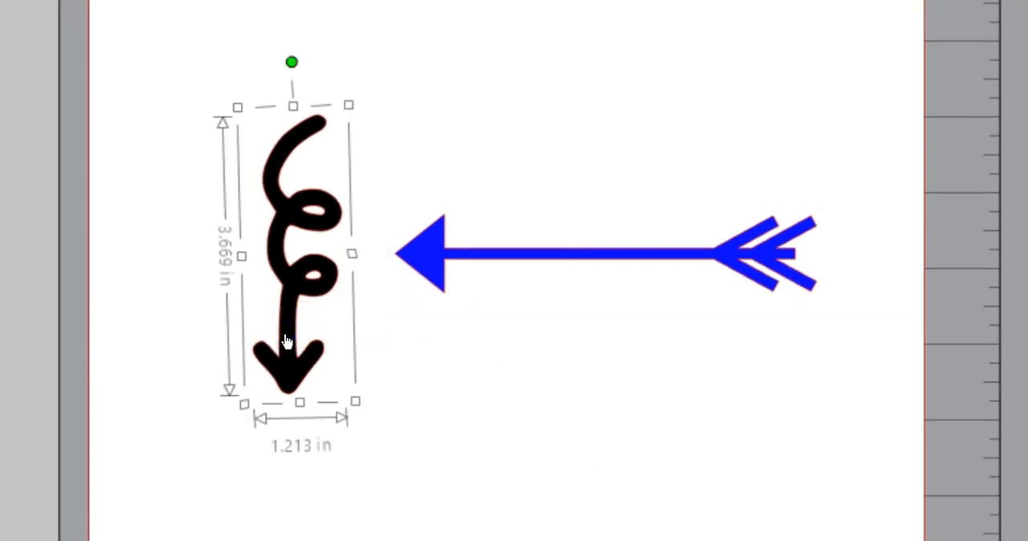
pyautogui.click(434, 253)
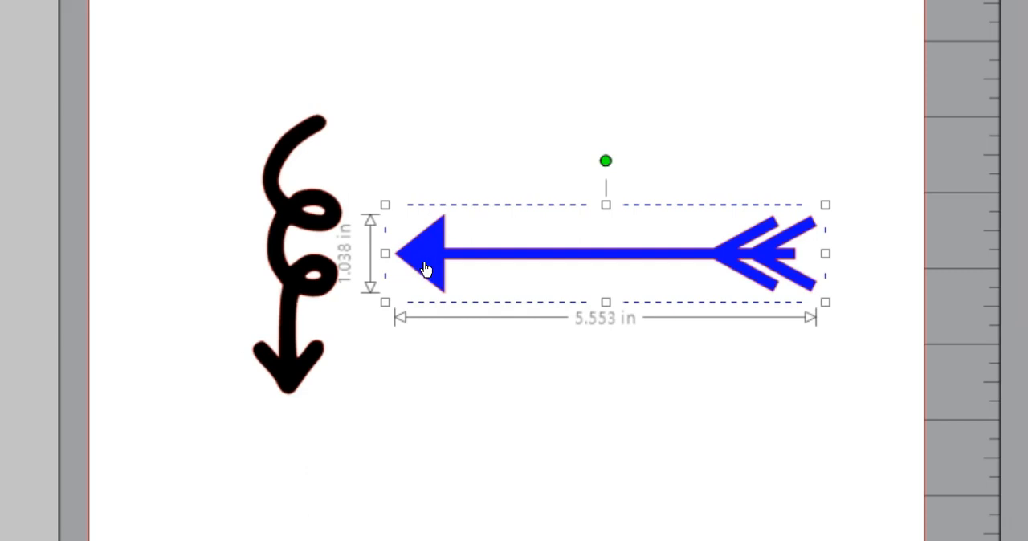
pyautogui.click(297, 249)
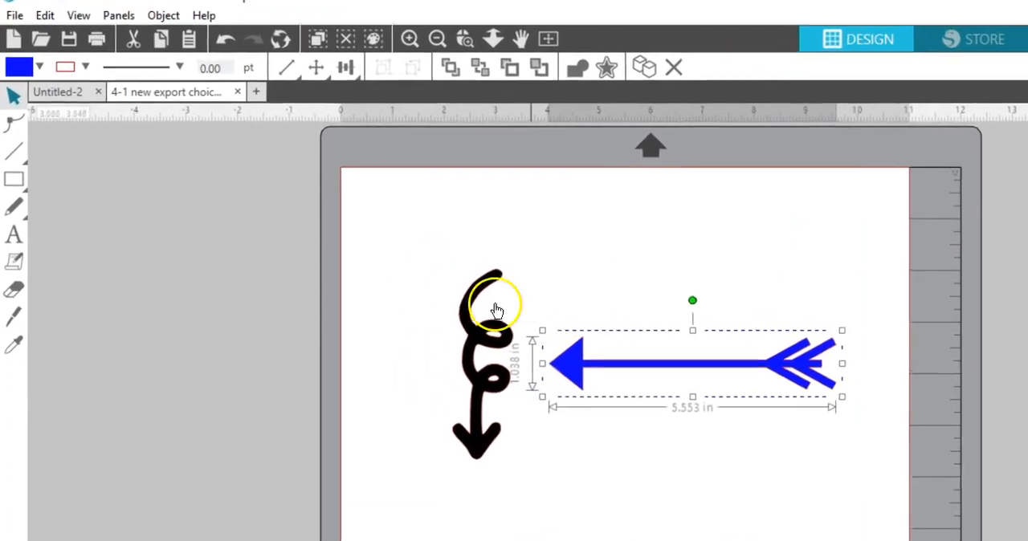
pyautogui.click(13, 14)
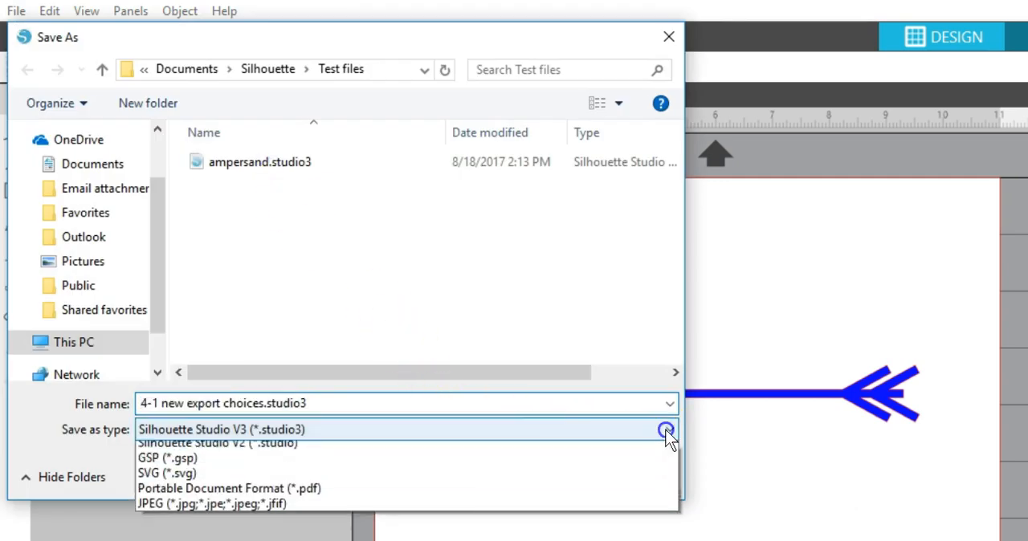
pyautogui.moveTo(329, 510)
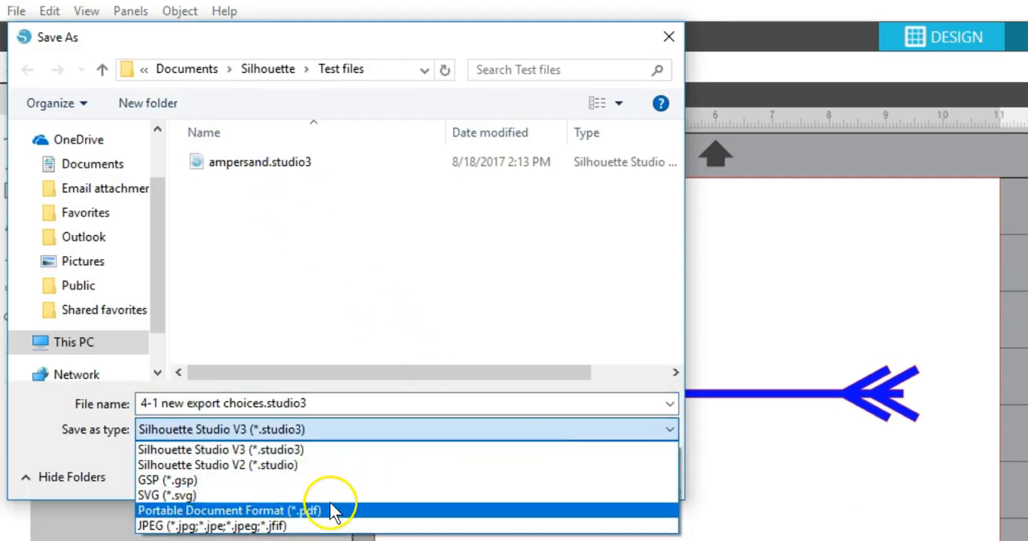
pyautogui.moveTo(330, 526)
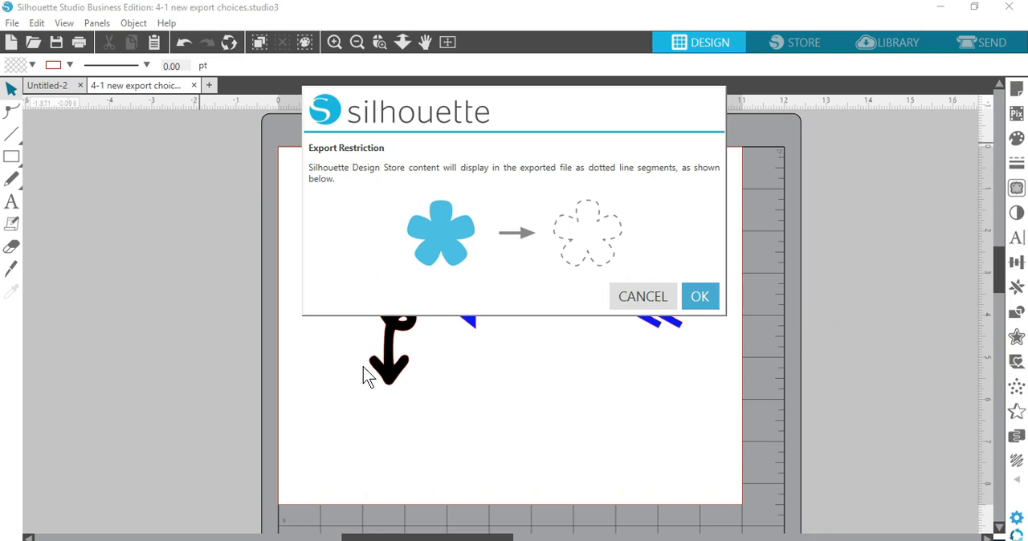
pyautogui.moveTo(554, 333)
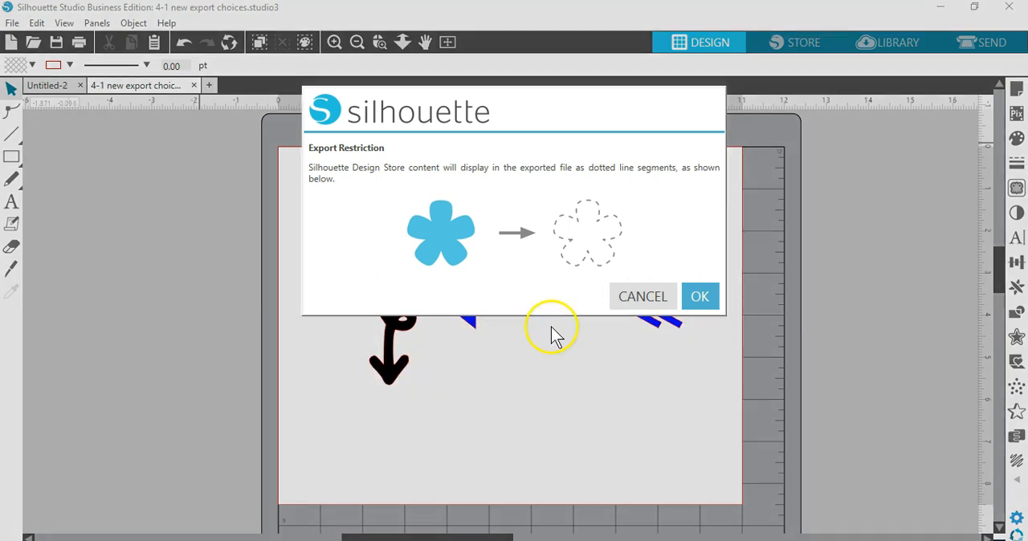
pyautogui.moveTo(557, 335)
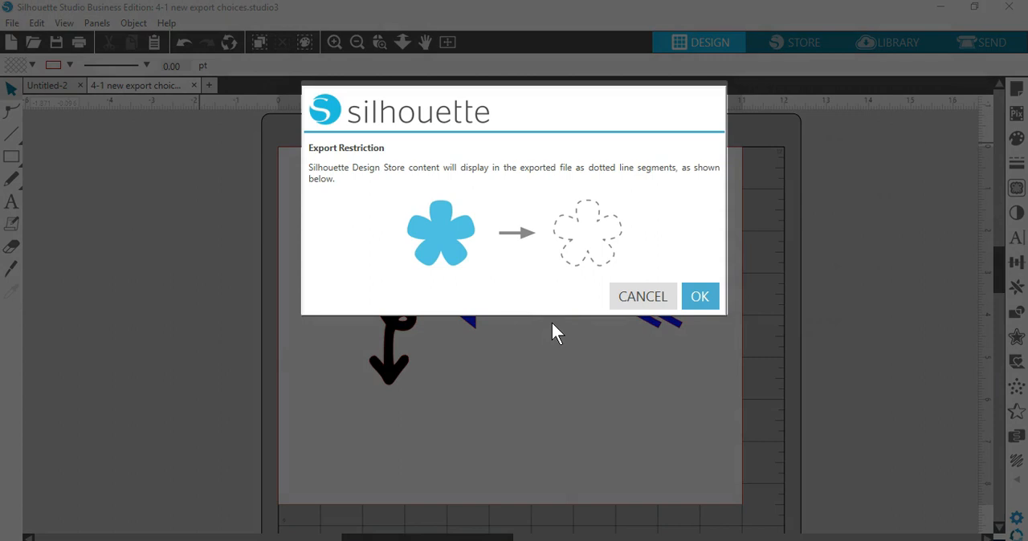
# Dismiss the Export Restriction notice that store designs export as dotted lines.
pyautogui.click(700, 297)
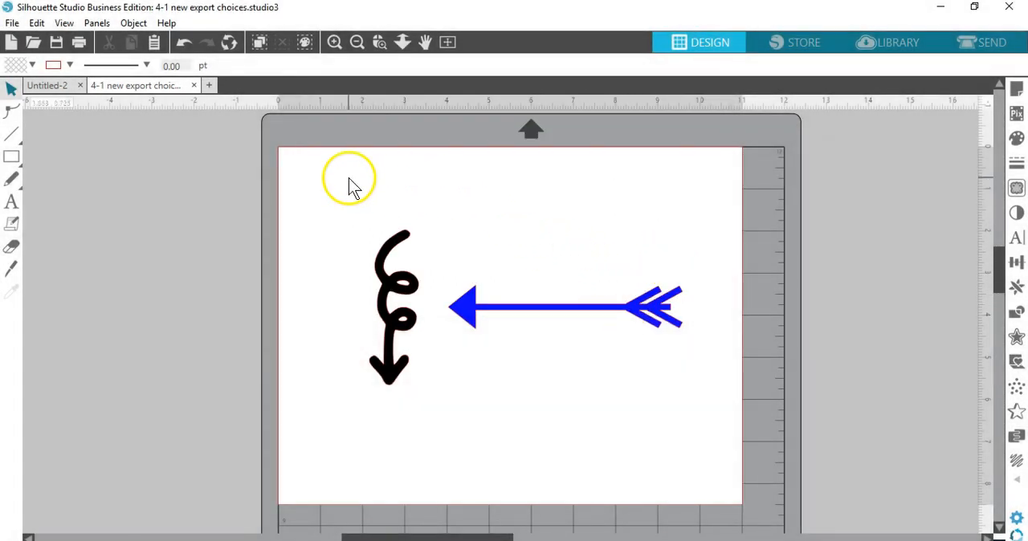
pyautogui.moveTo(352, 184)
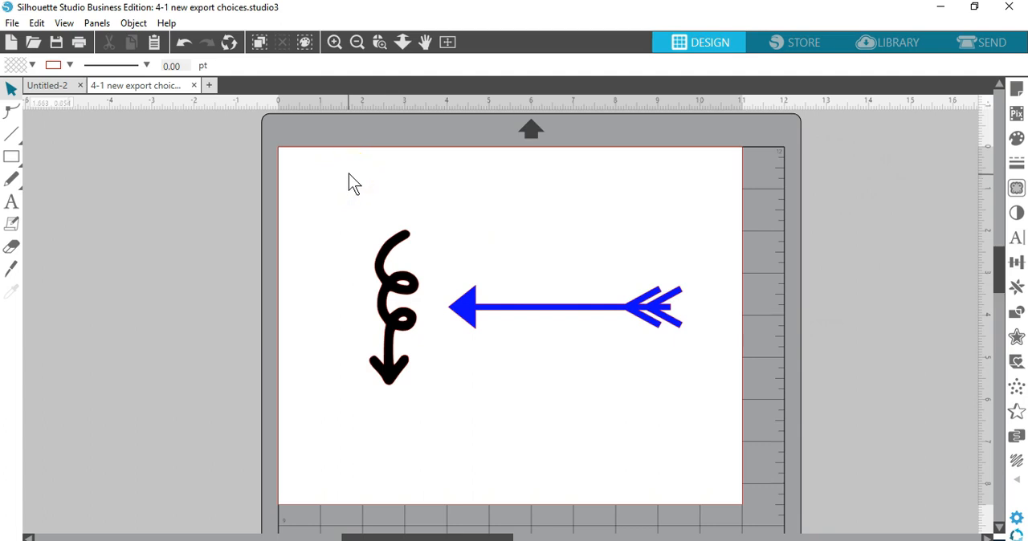
pyautogui.moveTo(342, 167)
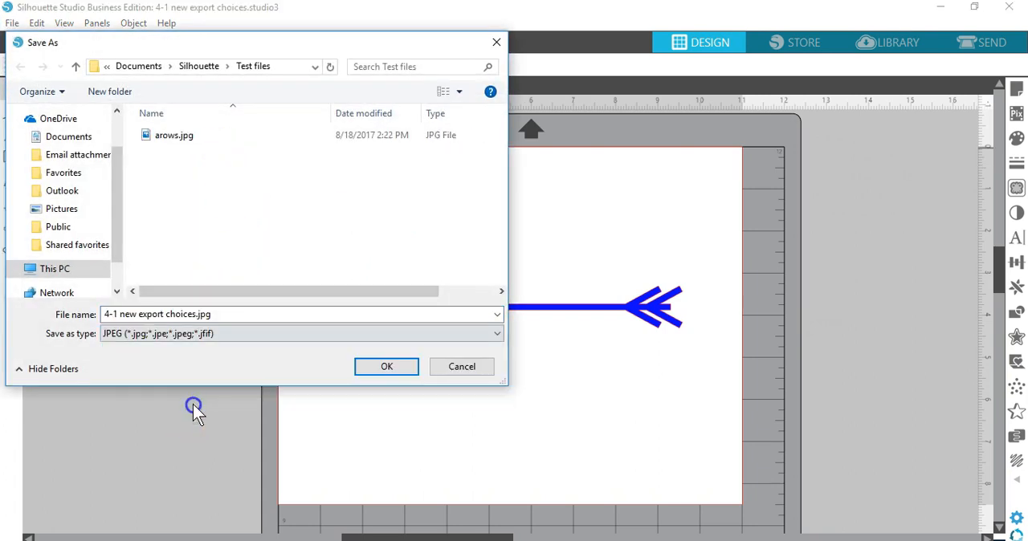
# Export the page as '4-1 new export choices.jpg' at 1650 × 1275 pixels, 150 dpi.
pyautogui.click(386, 367)
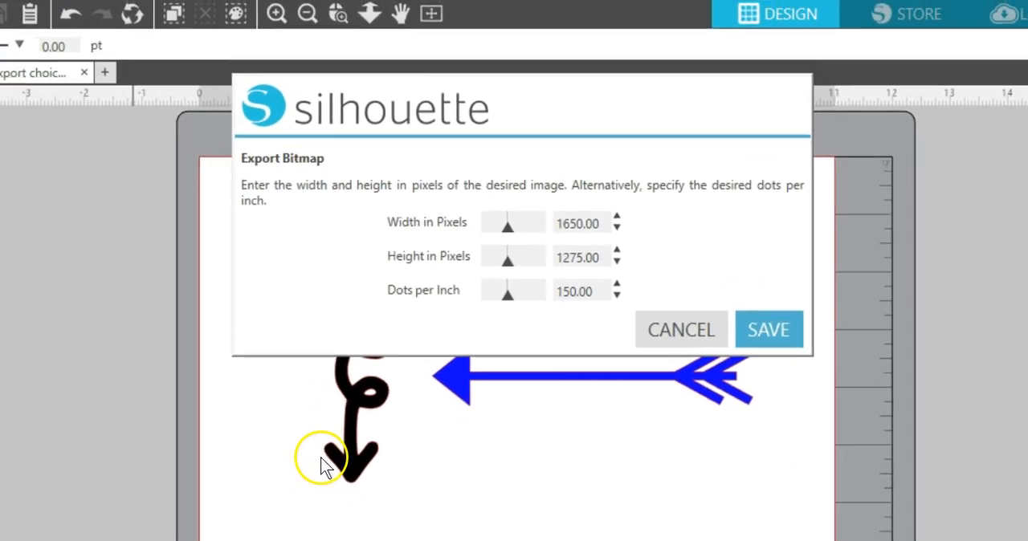
pyautogui.click(767, 329)
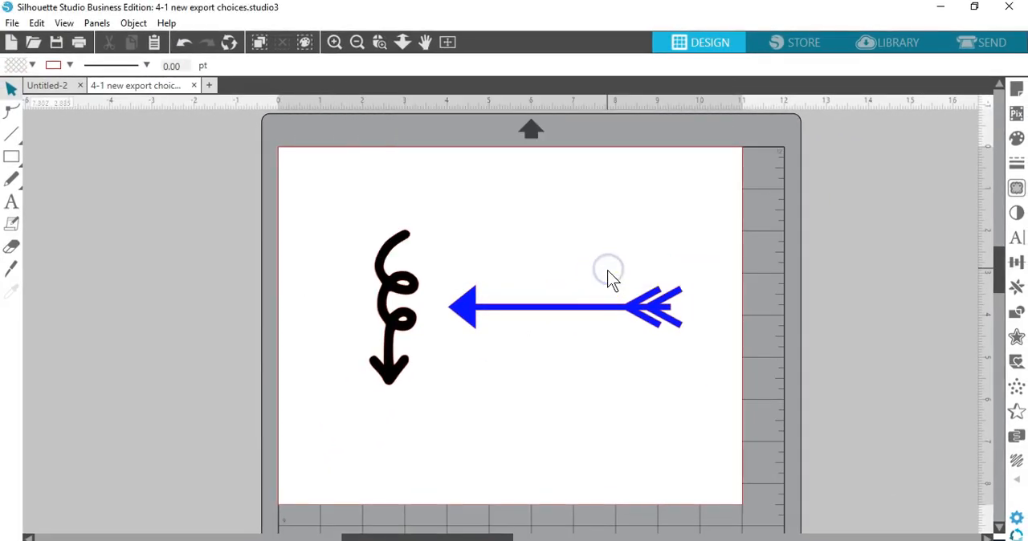
pyautogui.moveTo(594, 373)
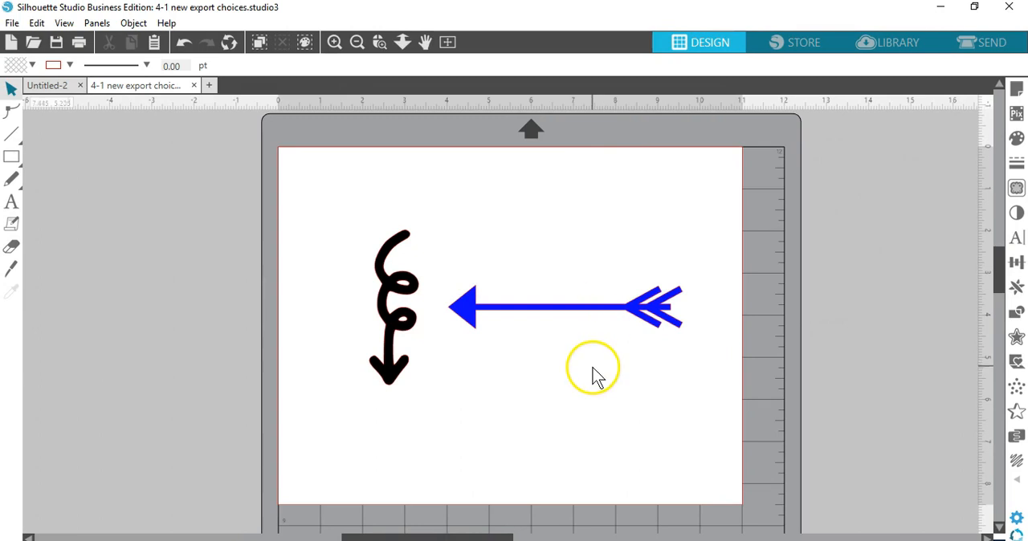